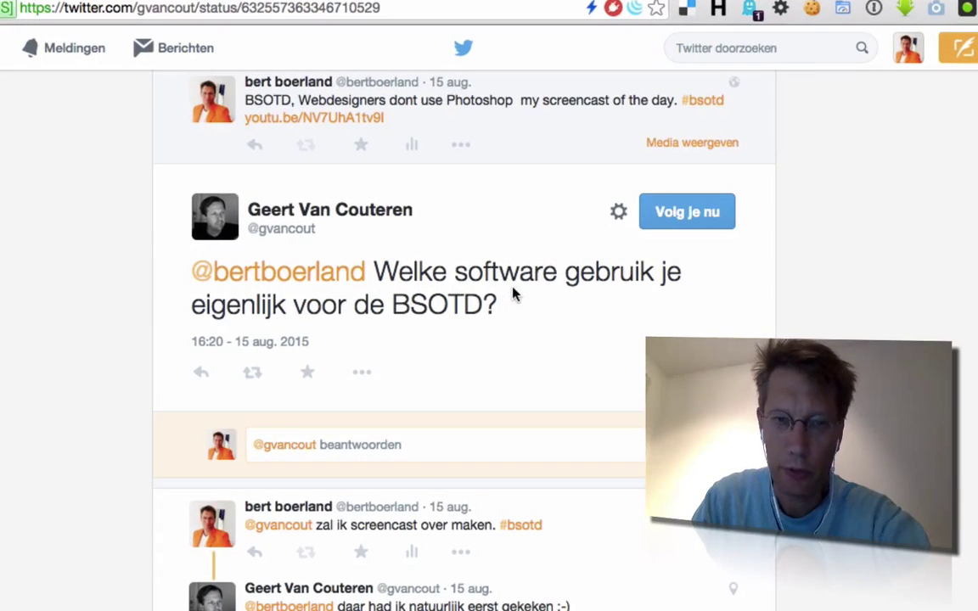
# - Scroll through the Twitter thread asking which software is used
pyautogui.scroll(-3)
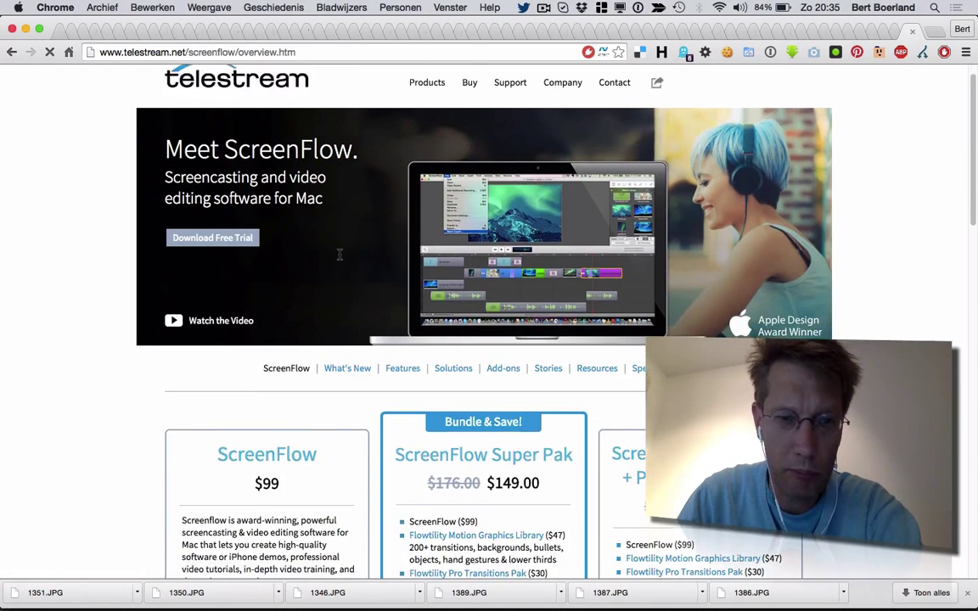
# - Scroll to the ScreenFlow pricing: $99 alone and $149 Super Pak
pyautogui.scroll(-3)
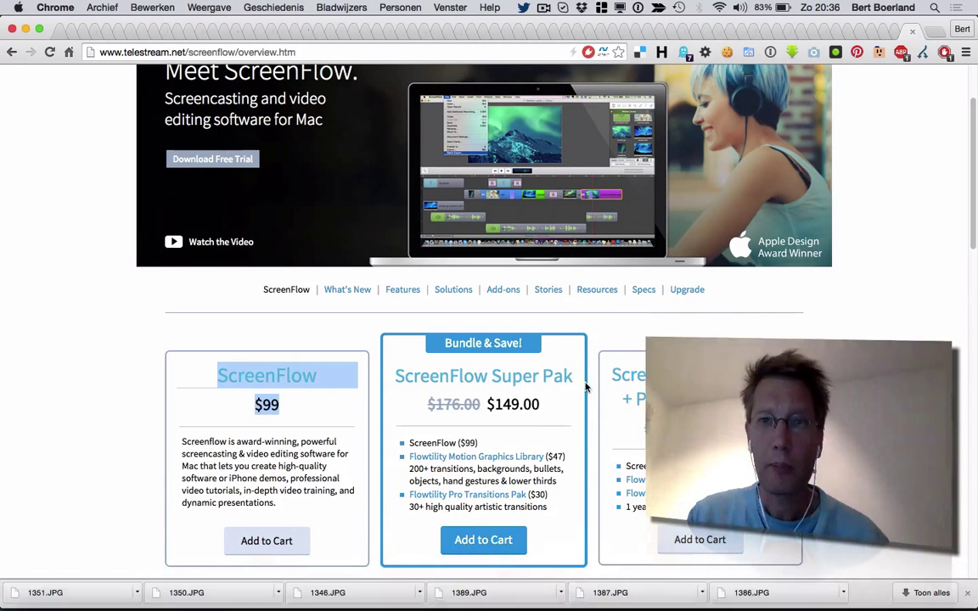
pyautogui.moveTo(568, 569)
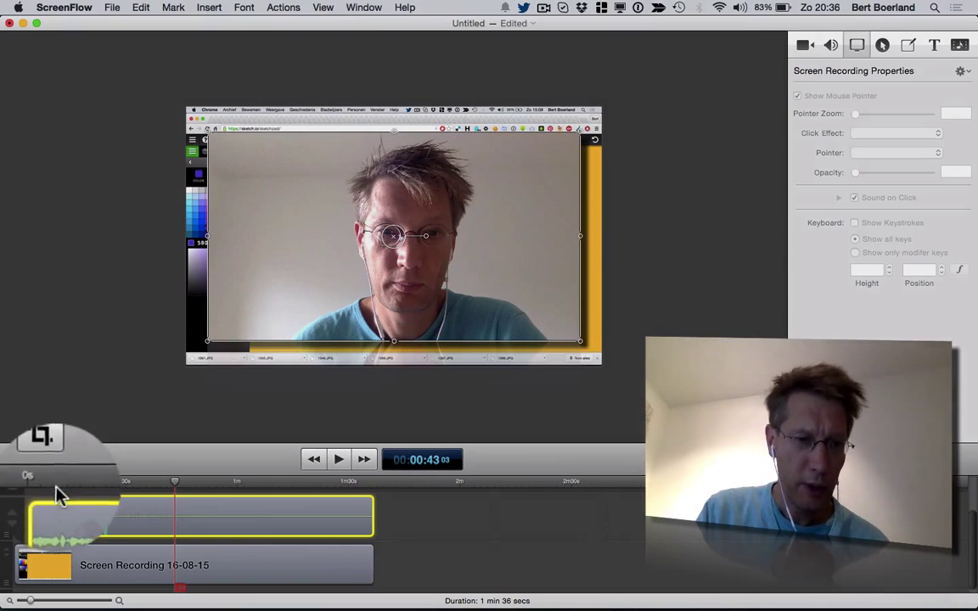
# - Rewind the playhead near 0s and select the screen recording clip to show its Video Properties
pyautogui.moveTo(175, 482); pyautogui.dragTo(65, 482)
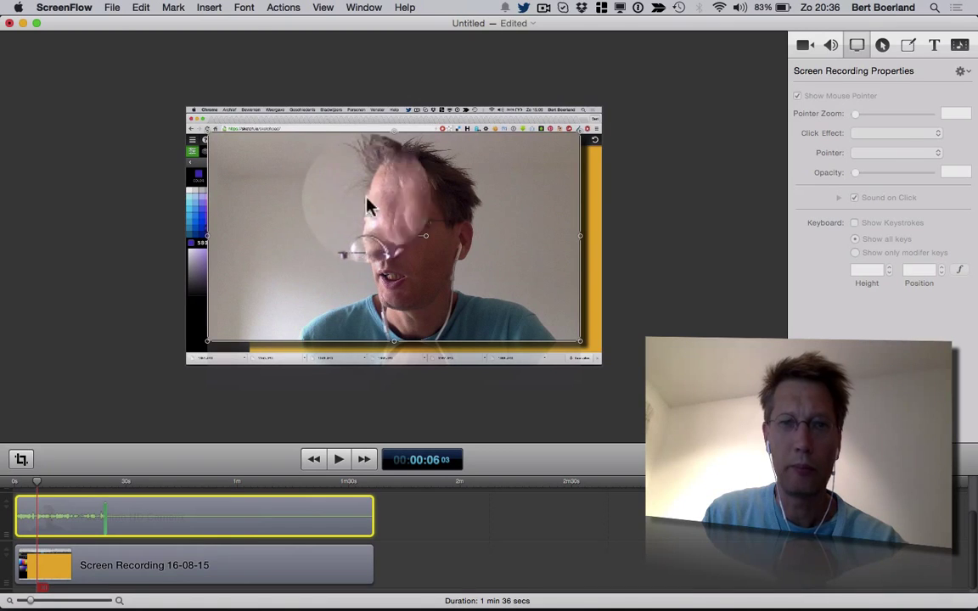
pyautogui.click(910, 58)
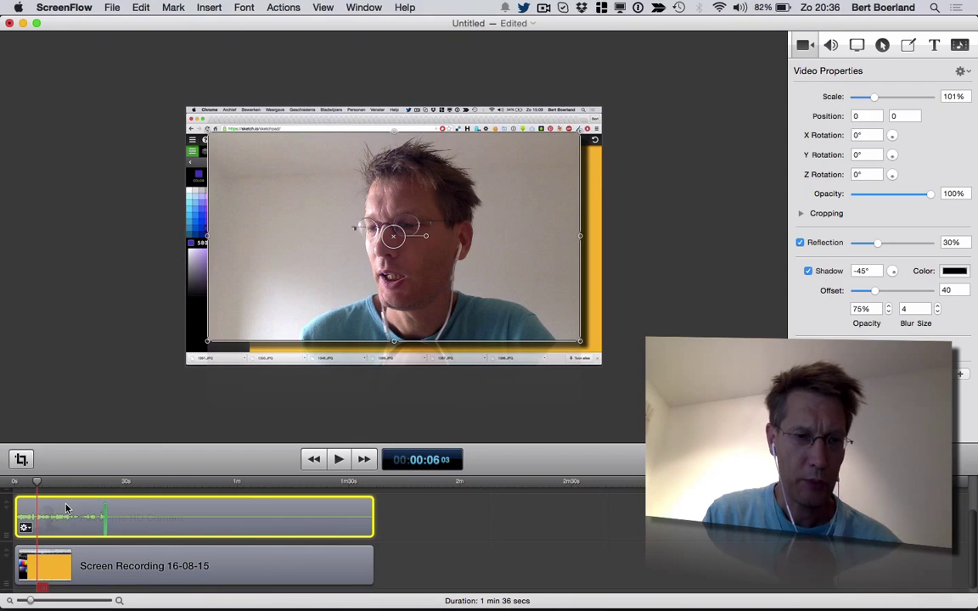
pyautogui.click(338, 459)
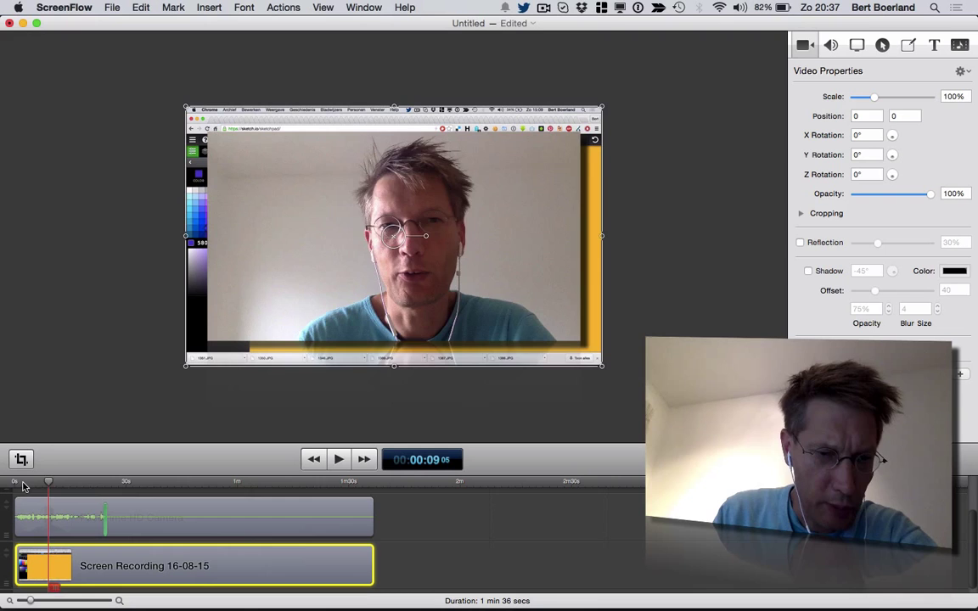
pyautogui.click(338, 458)
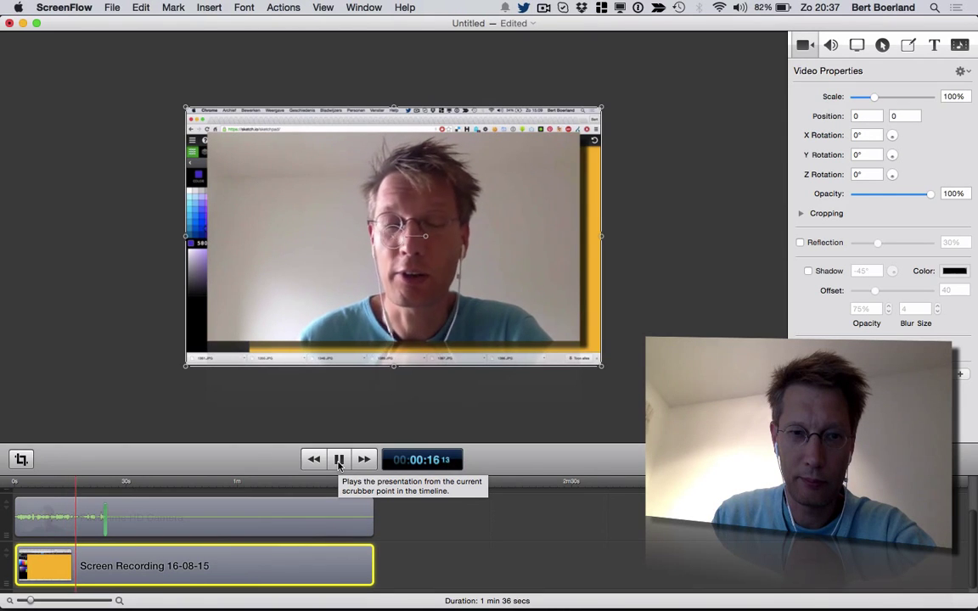
pyautogui.click(338, 459)
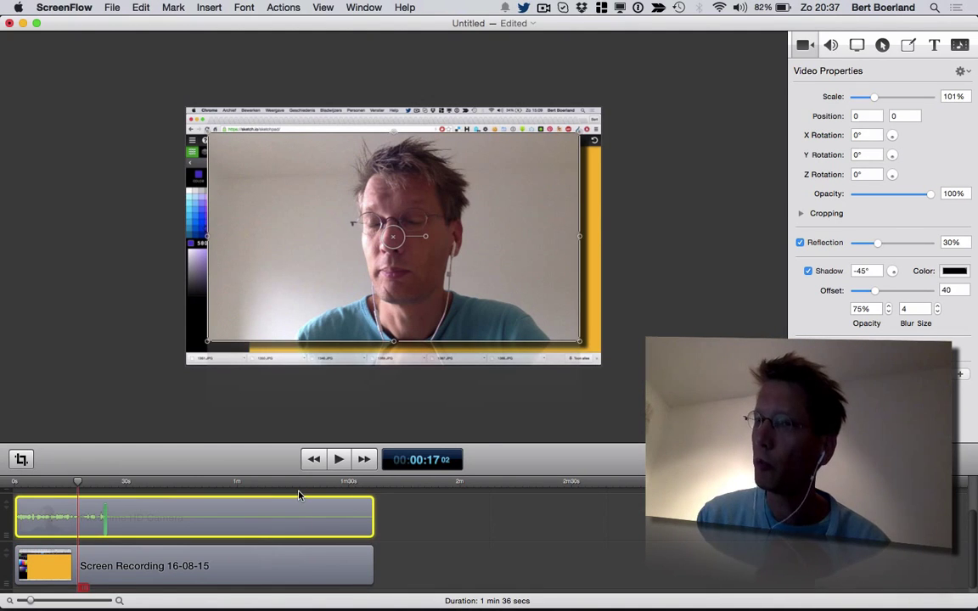
pyautogui.moveTo(603, 329)
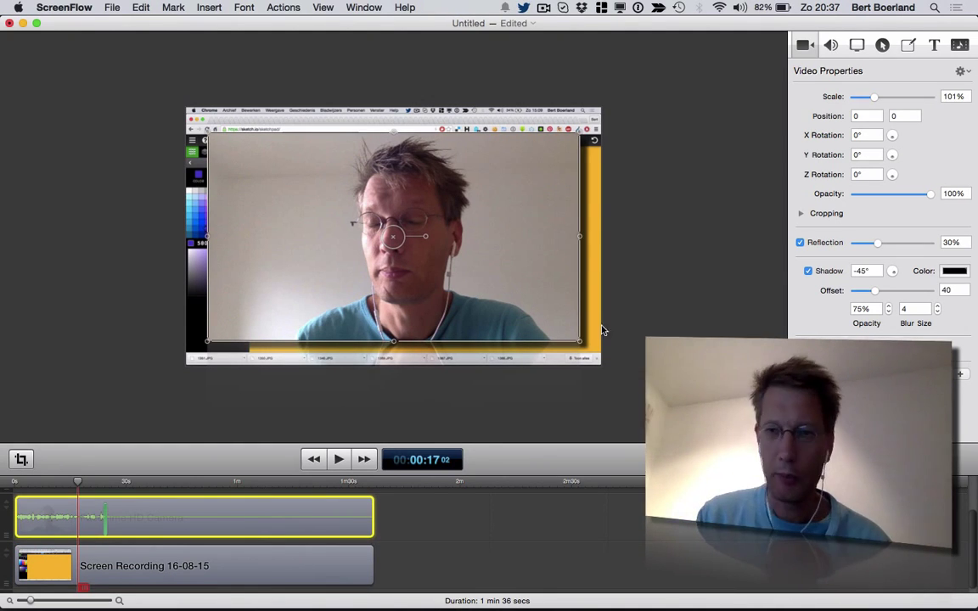
pyautogui.moveTo(405, 415)
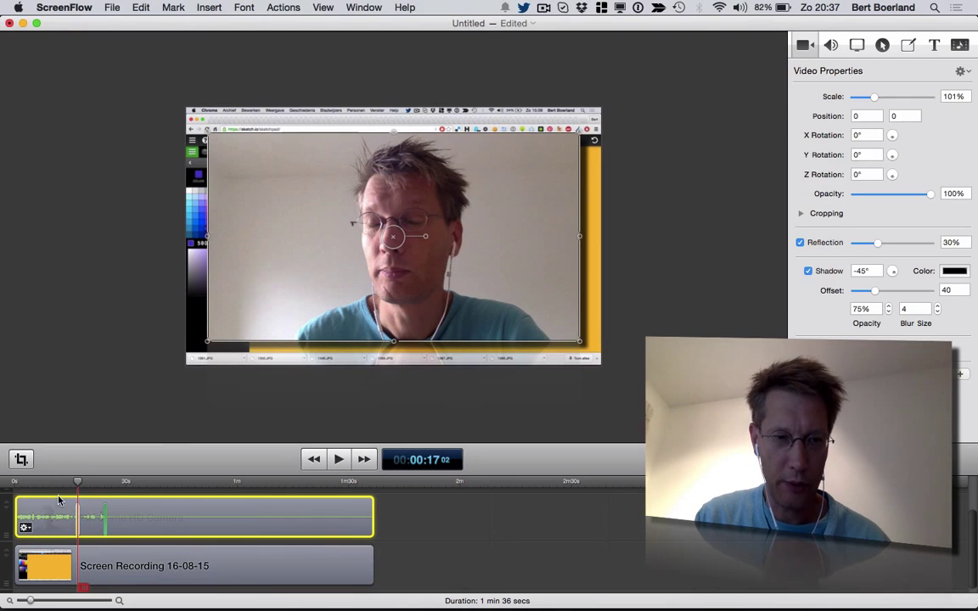
pyautogui.click(64, 483)
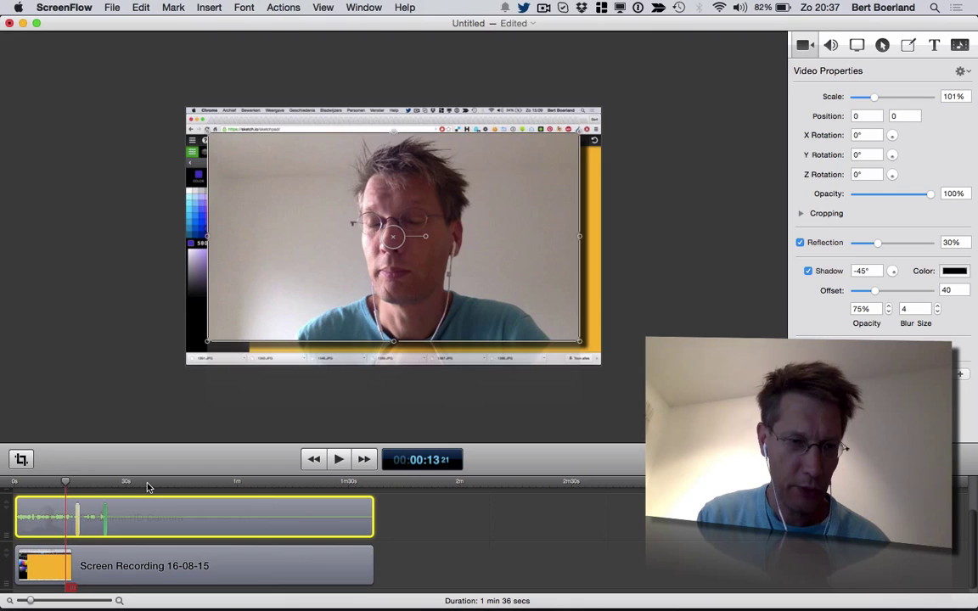
pyautogui.click(338, 458)
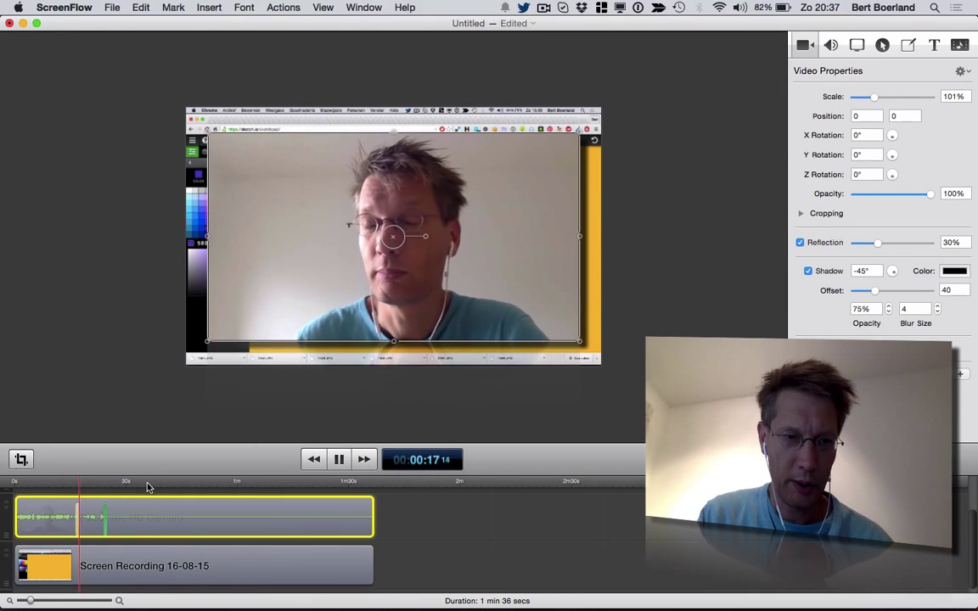
pyautogui.click(338, 458)
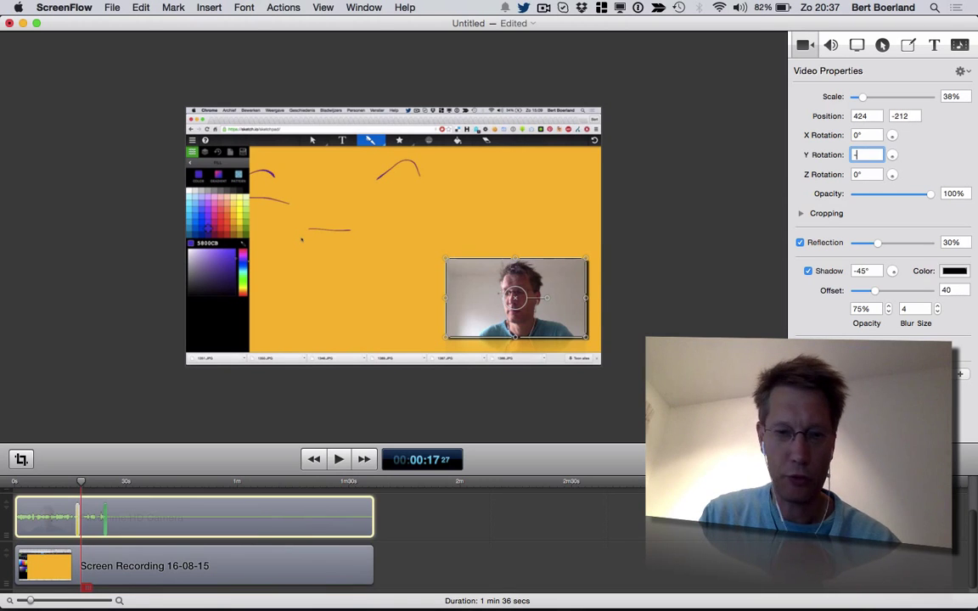
# - Tilt the webcam overlay -40° on Y, nudge it into place, and preview playback
pyautogui.write('-40°')
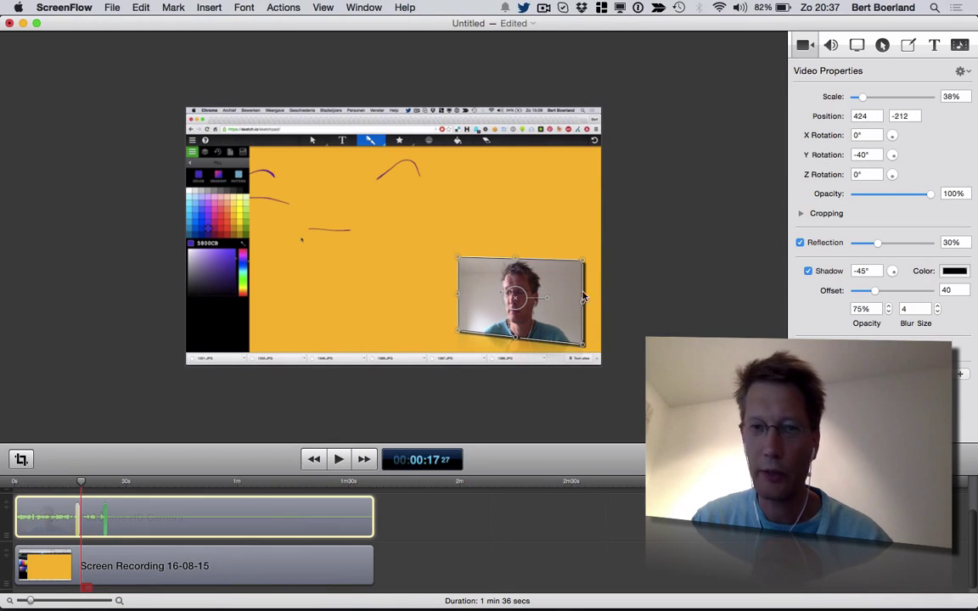
pyautogui.moveTo(520, 303); pyautogui.dragTo(519, 289)
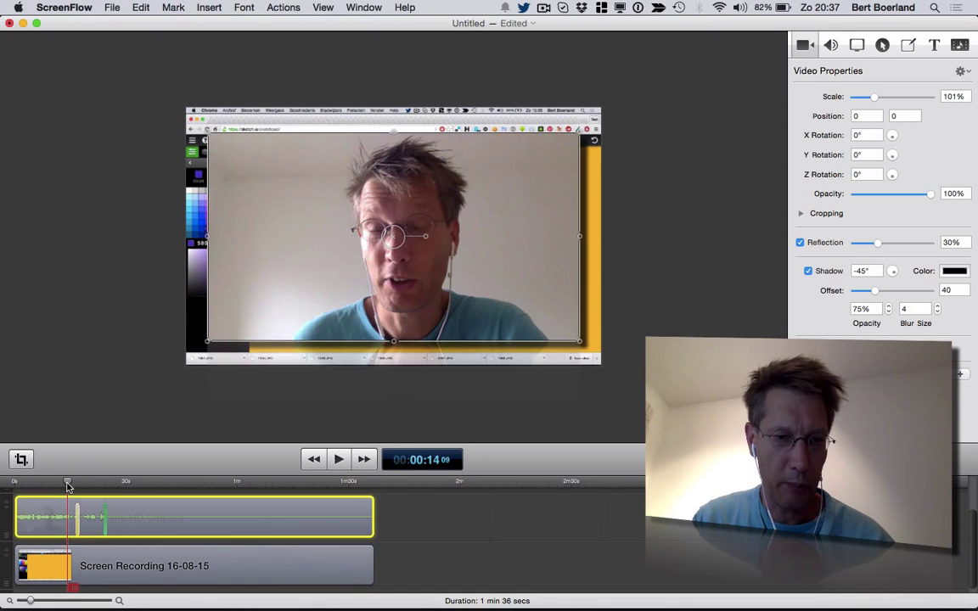
pyautogui.click(338, 458)
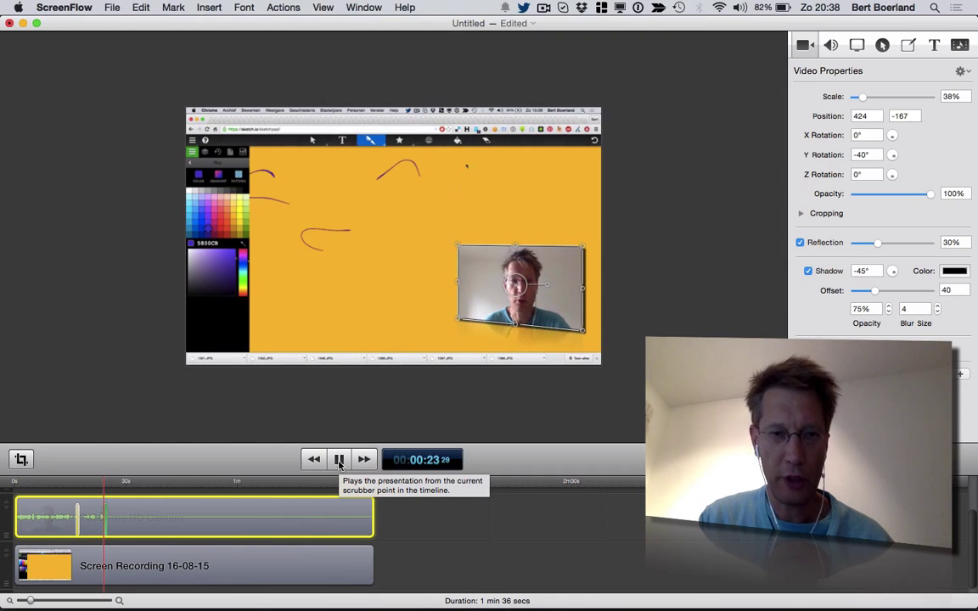
pyautogui.click(340, 458)
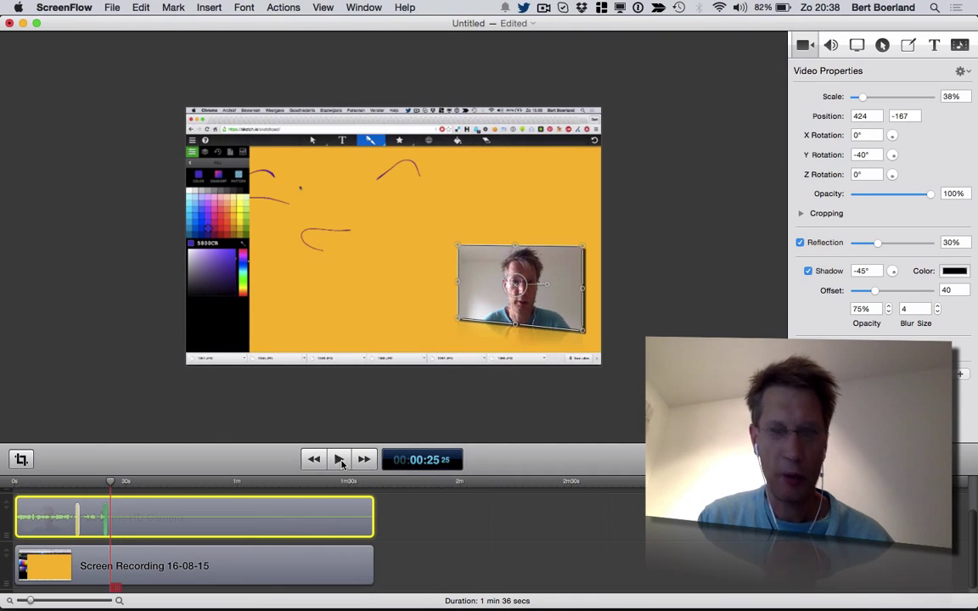
pyautogui.click(830, 44)
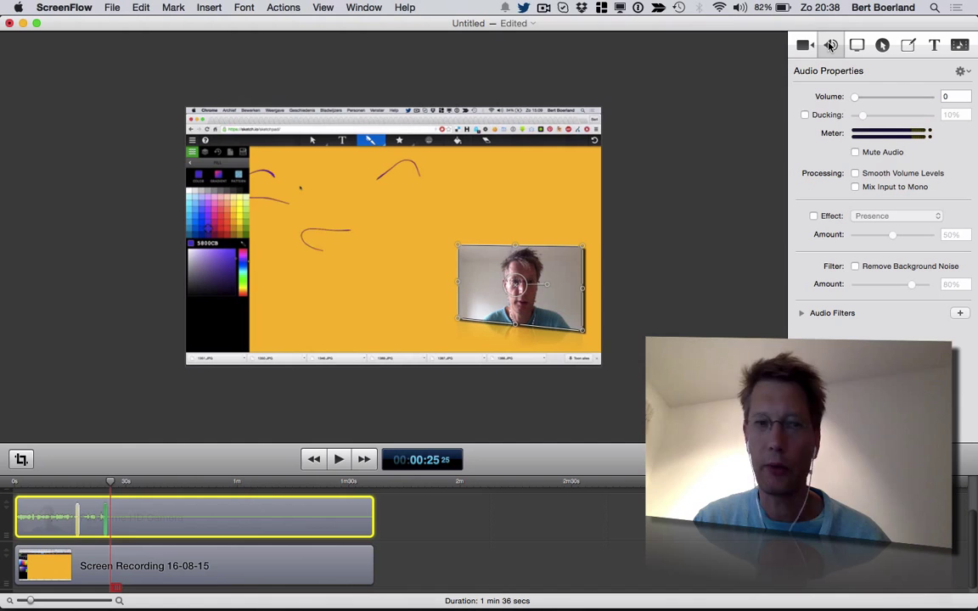
pyautogui.click(193, 566)
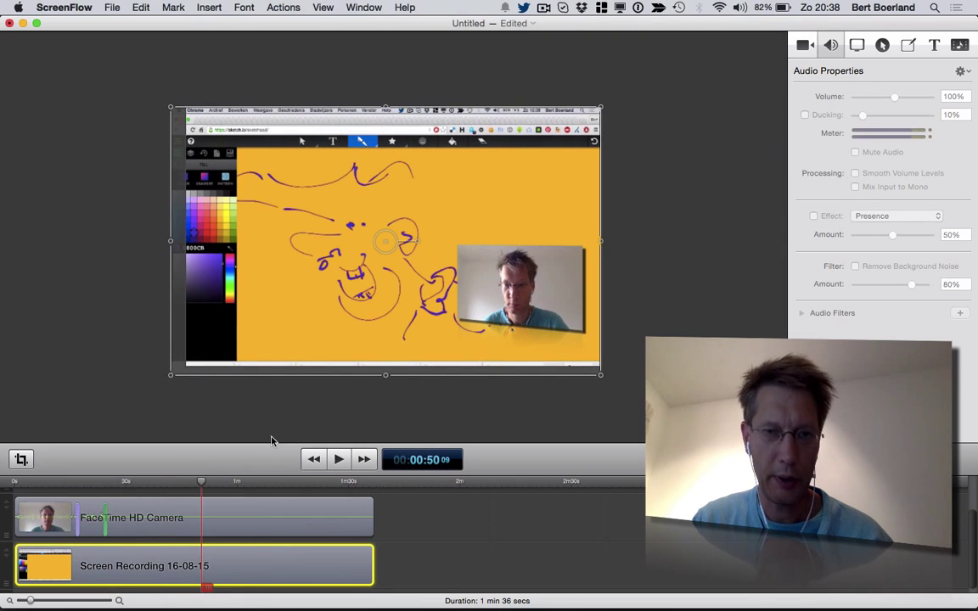
# - Add a mouse-cursor callout at 43% opacity, 218% zoom and border 32
pyautogui.click(884, 44)
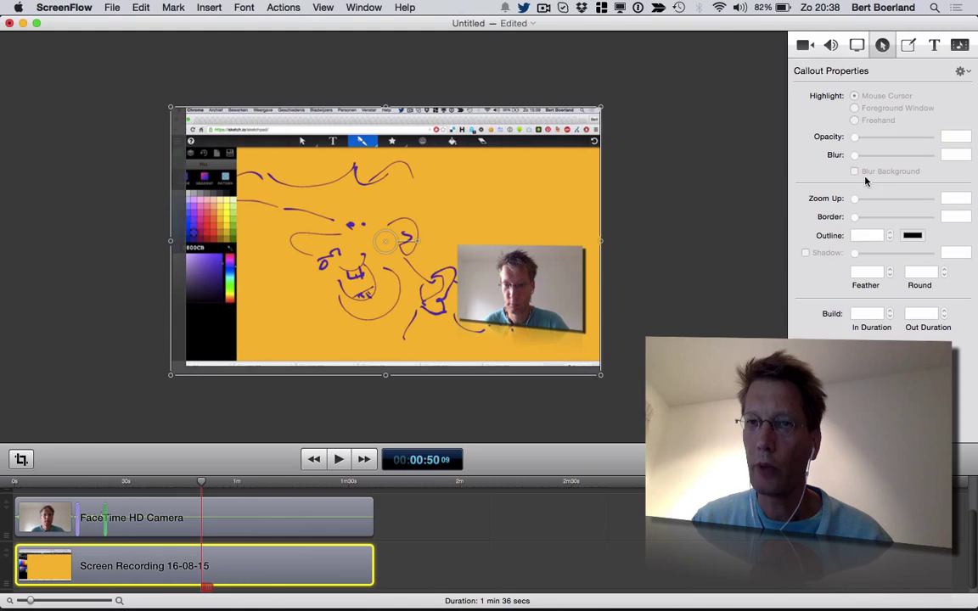
pyautogui.click(856, 95)
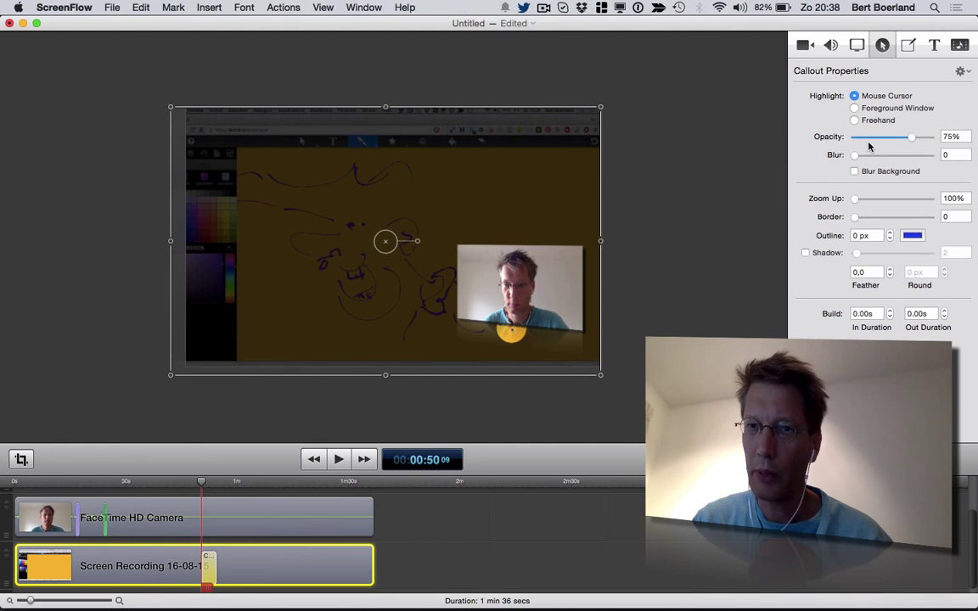
pyautogui.moveTo(912, 136); pyautogui.dragTo(866, 136)
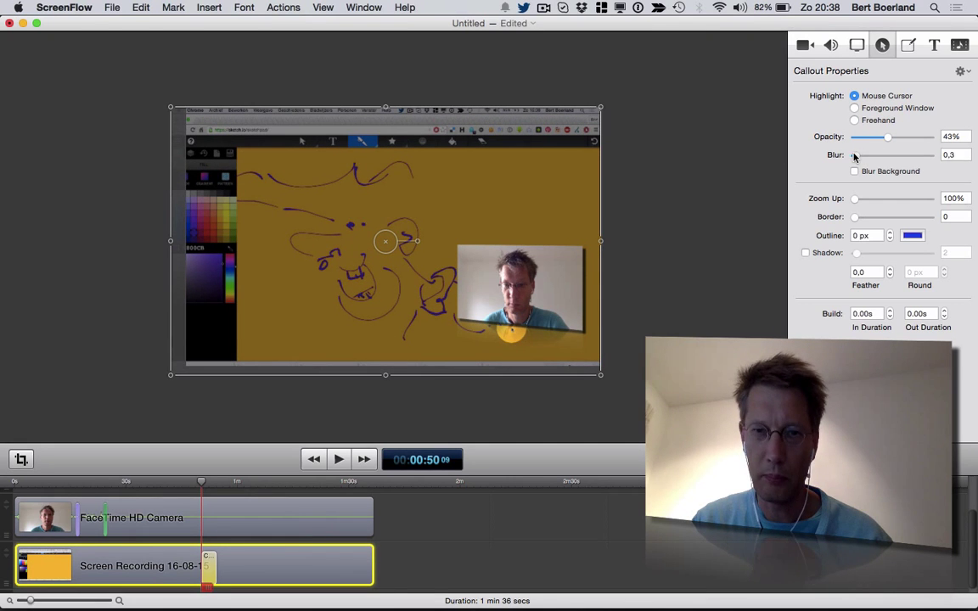
pyautogui.moveTo(856, 199); pyautogui.dragTo(876, 199)
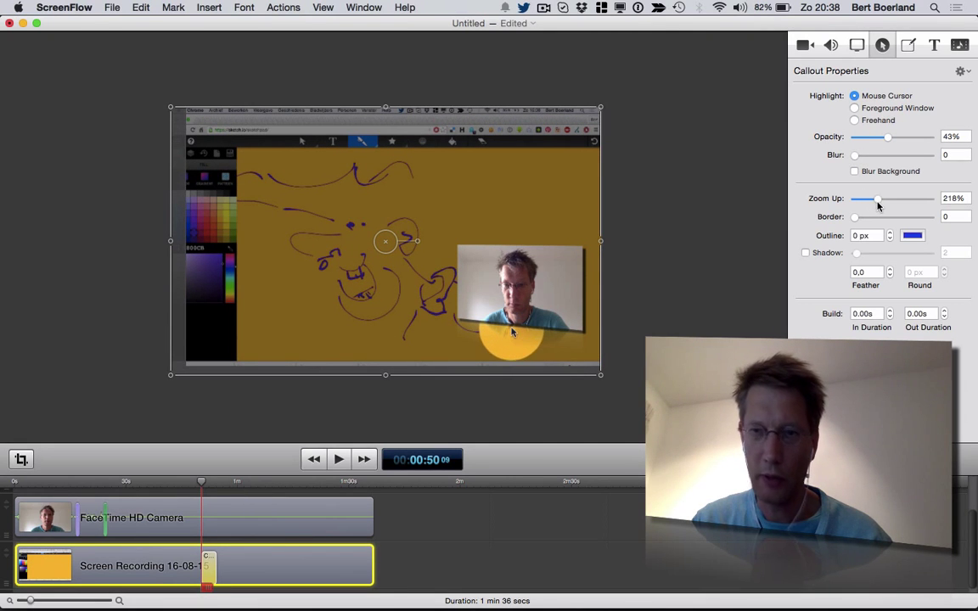
pyautogui.click(857, 218)
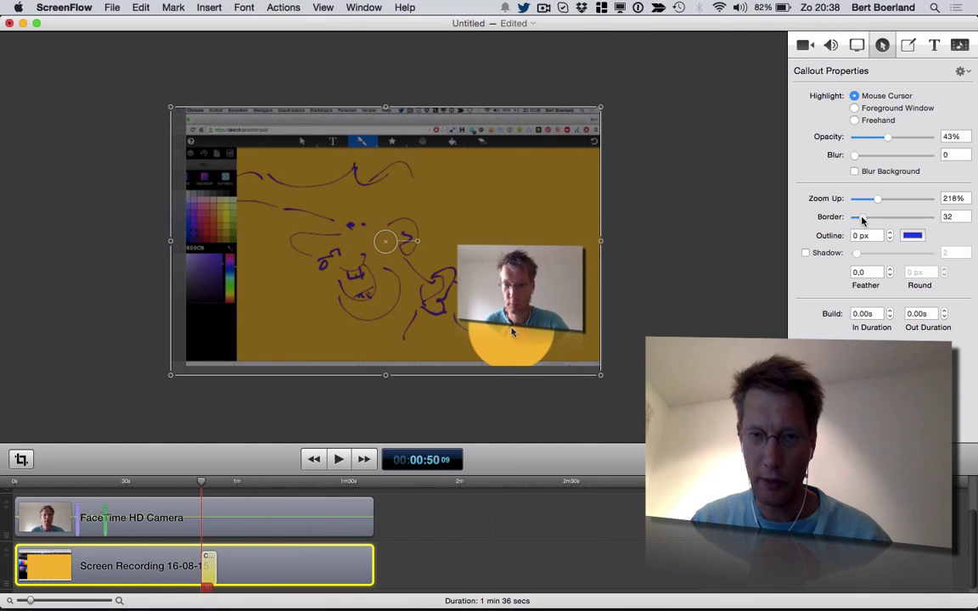
pyautogui.click(866, 234)
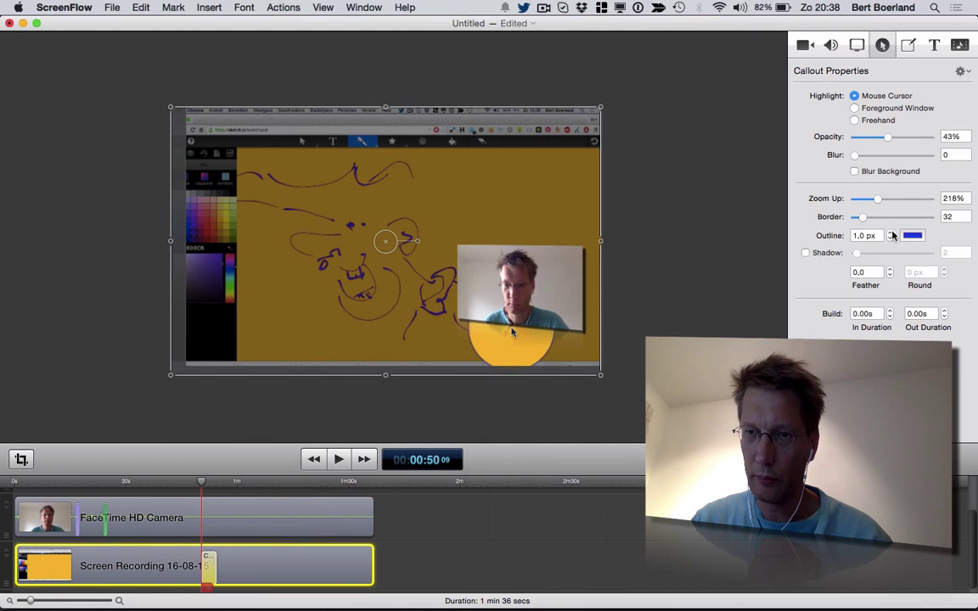
# - Make the callout outline orange and leave its shadow off after toggling it
pyautogui.click(914, 234)
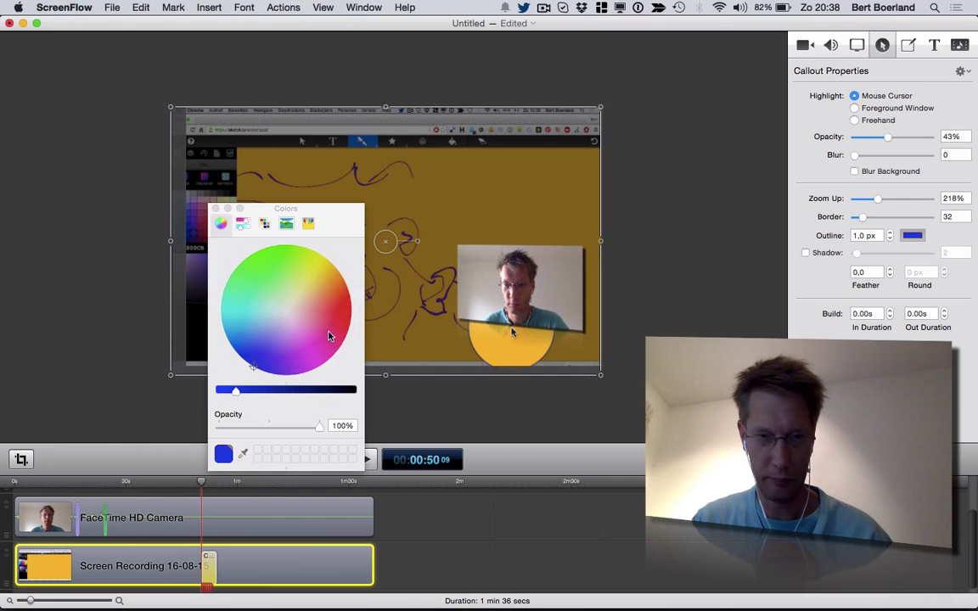
pyautogui.click(336, 292)
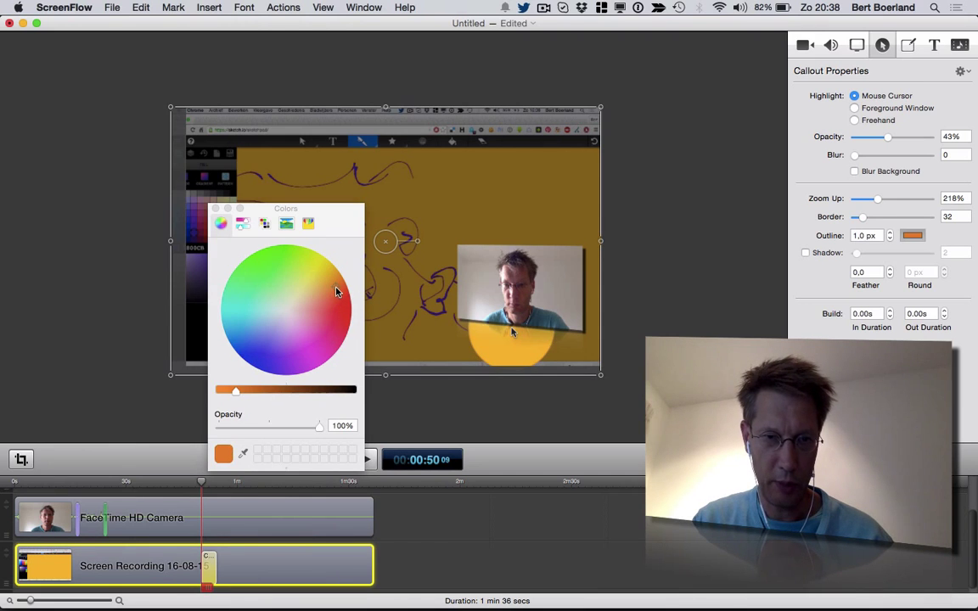
pyautogui.moveTo(256, 248)
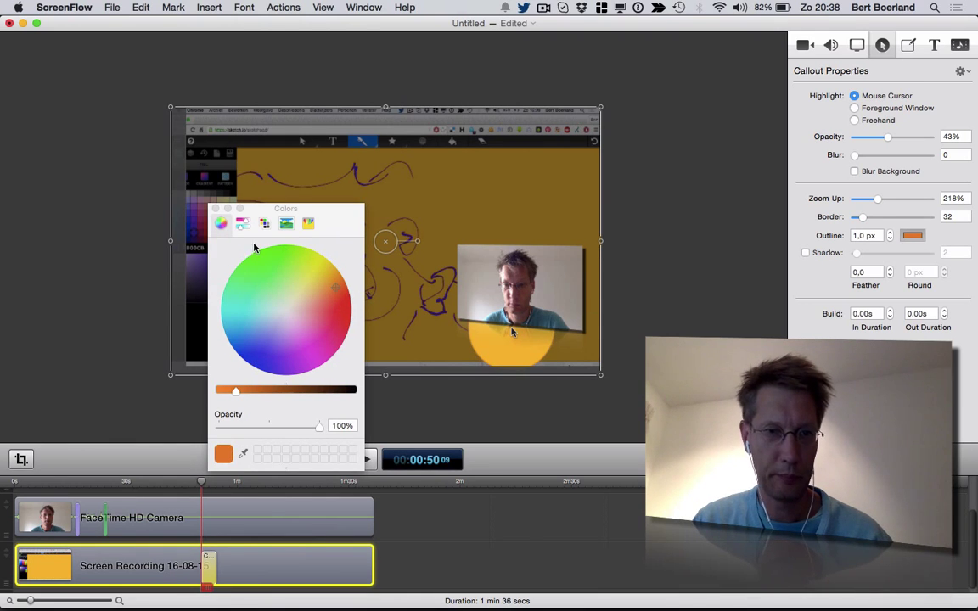
pyautogui.click(214, 207)
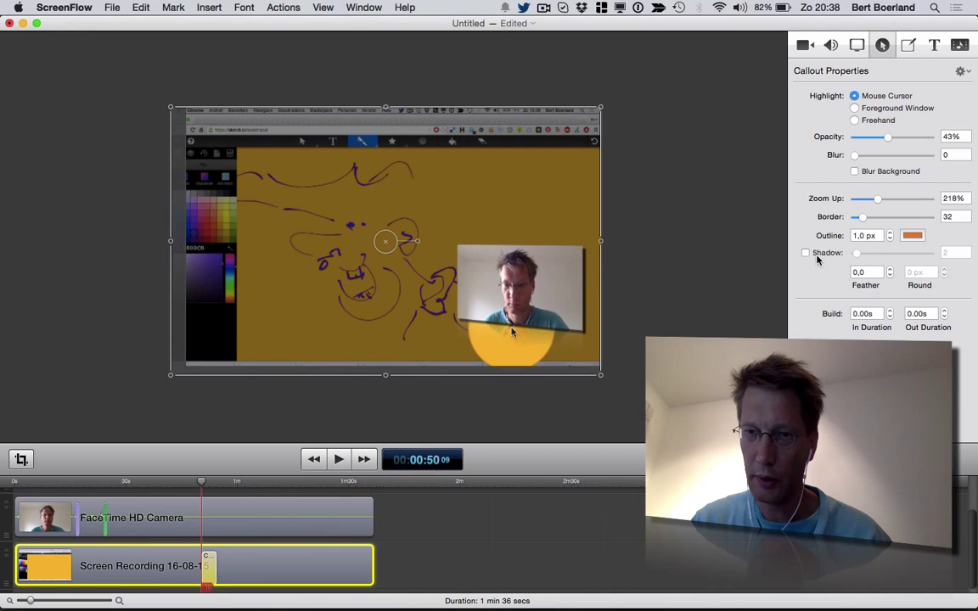
pyautogui.click(805, 253)
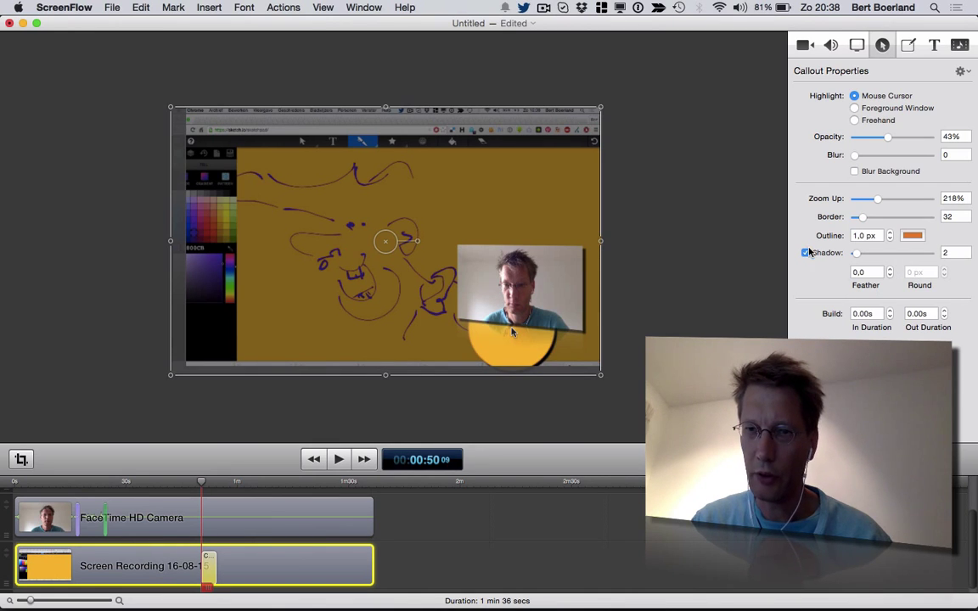
pyautogui.click(805, 252)
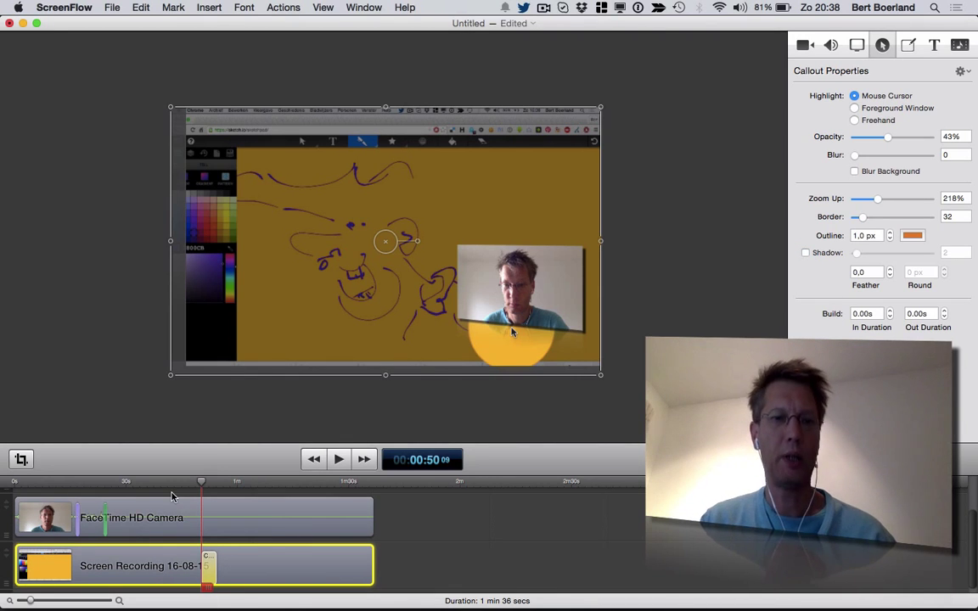
pyautogui.moveTo(201, 483); pyautogui.dragTo(187, 482)
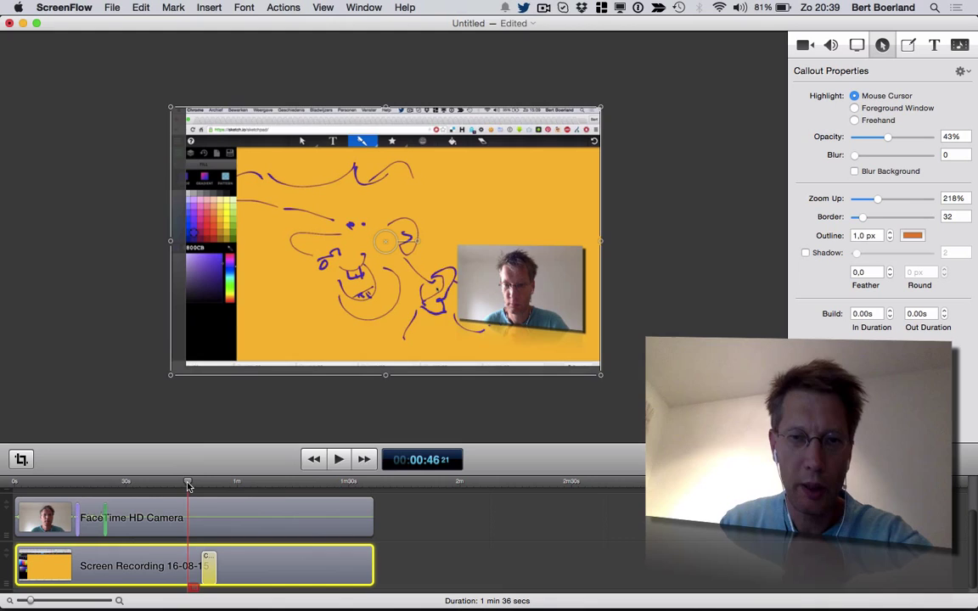
pyautogui.click(338, 458)
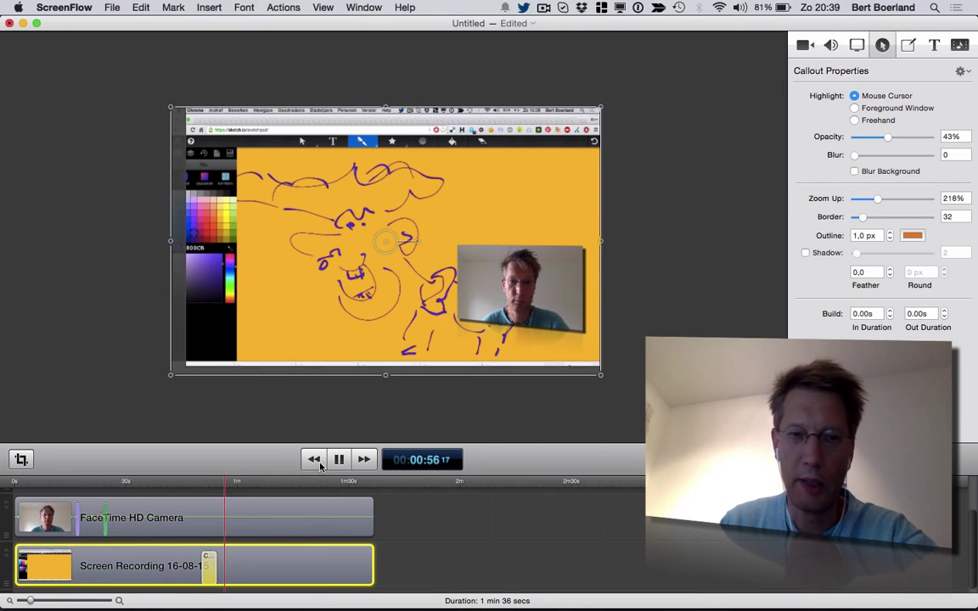
pyautogui.click(340, 459)
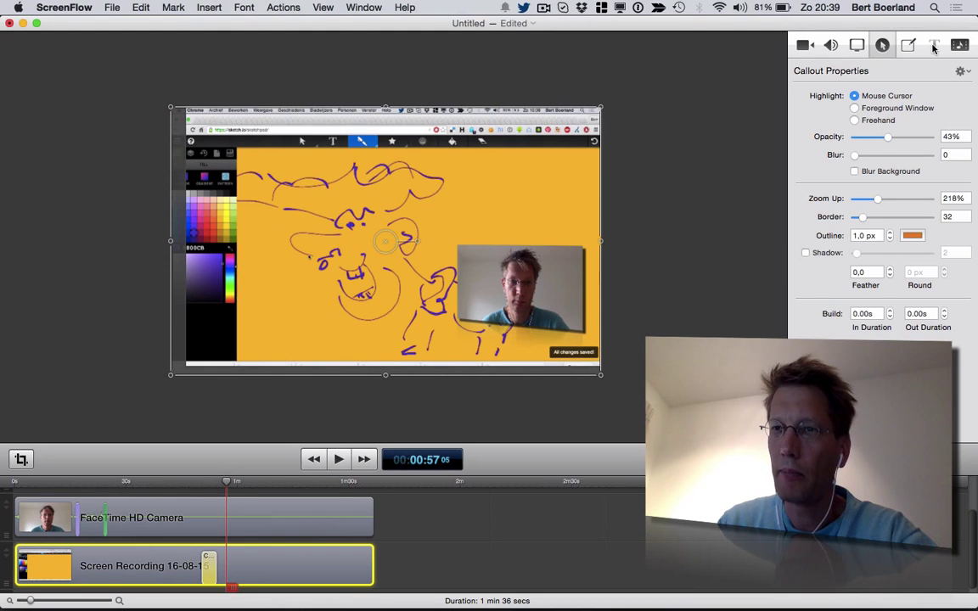
pyautogui.click(959, 44)
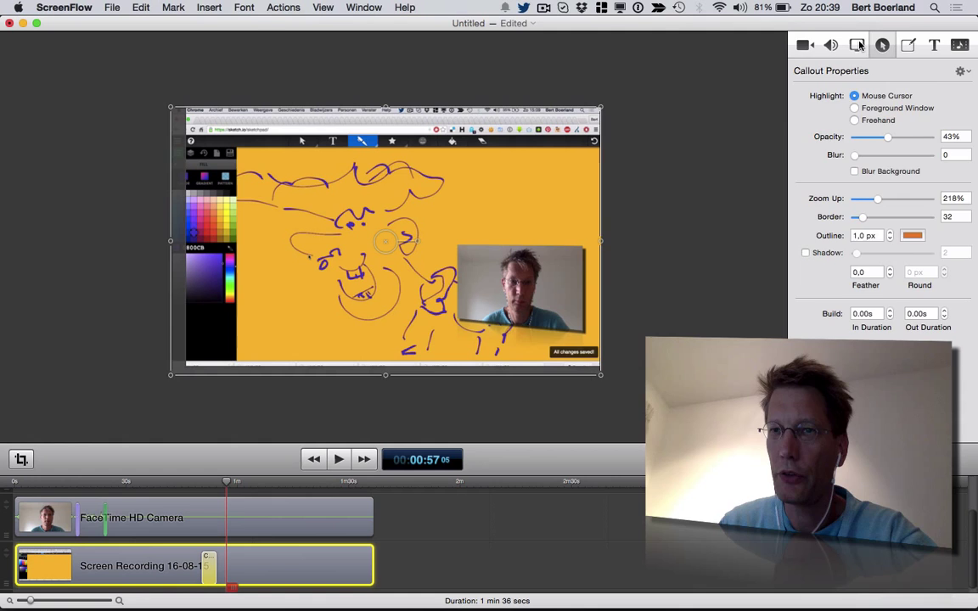
pyautogui.click(831, 44)
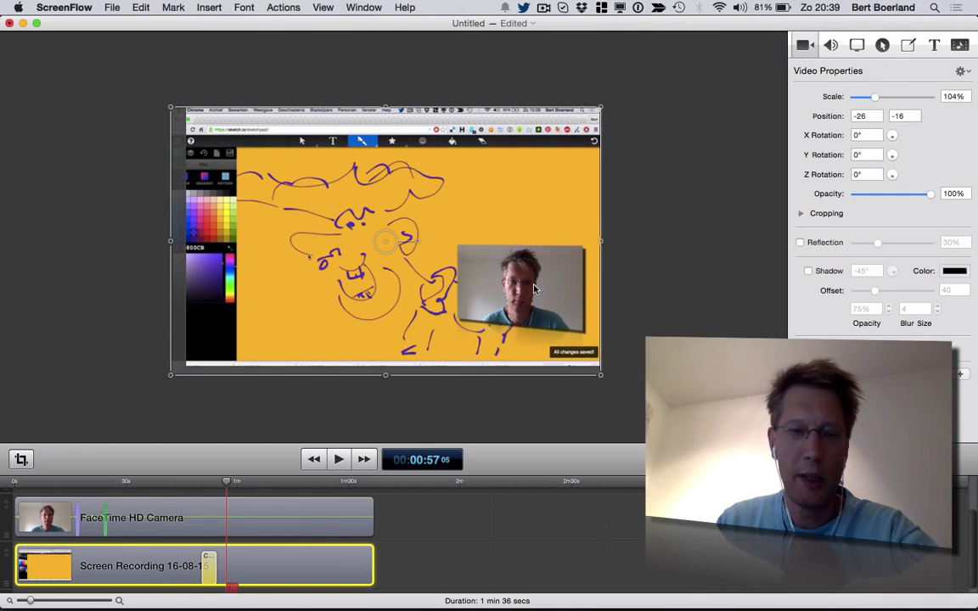
pyautogui.moveTo(510, 256)
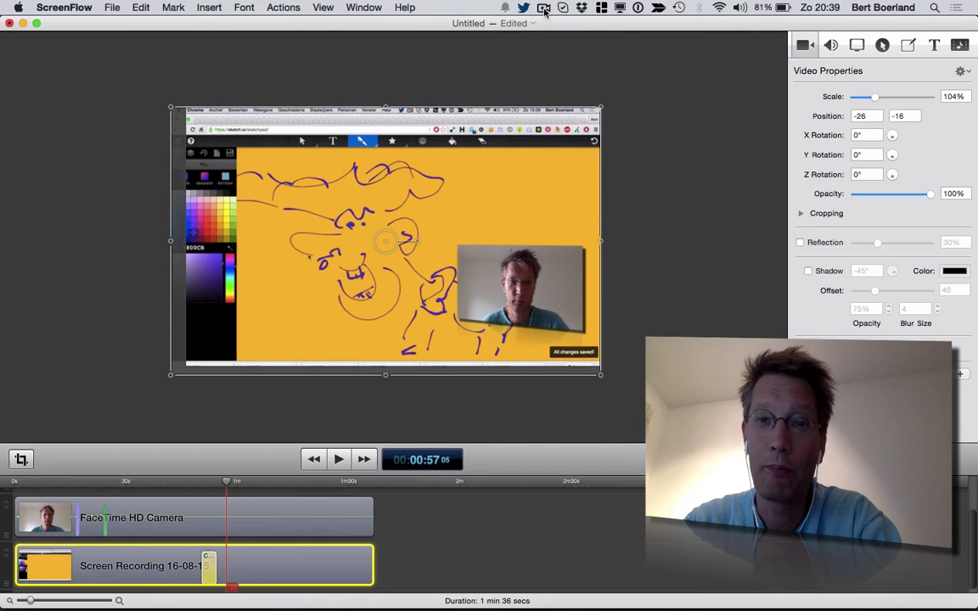
# - Show the screen recording clip's Video Properties around 1:08
pyautogui.click(544, 6)
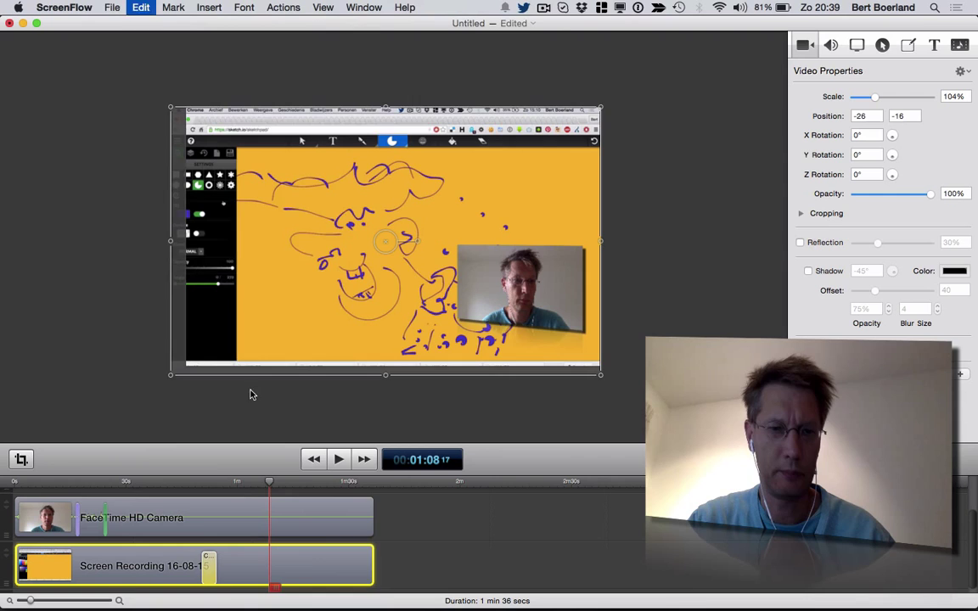
# - Split the screen recording at about 1:08, leaving a gap after trimming
pyautogui.click(194, 517)
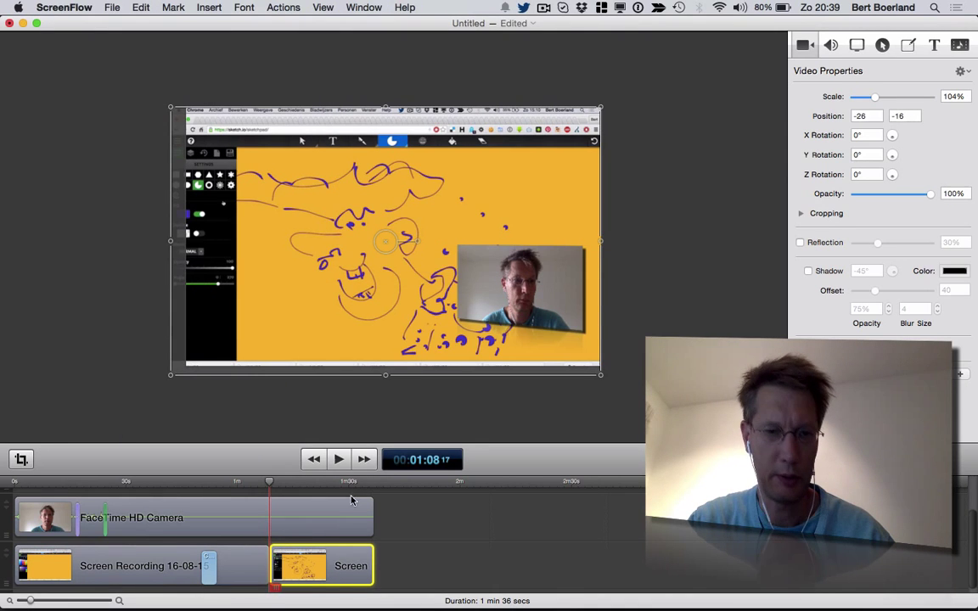
pyautogui.moveTo(282, 484)
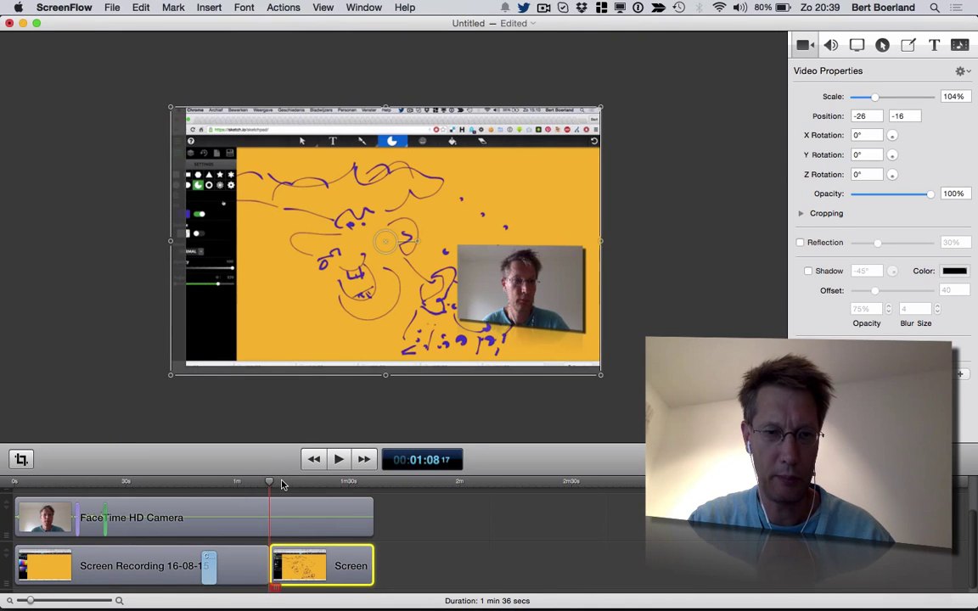
pyautogui.click(404, 7)
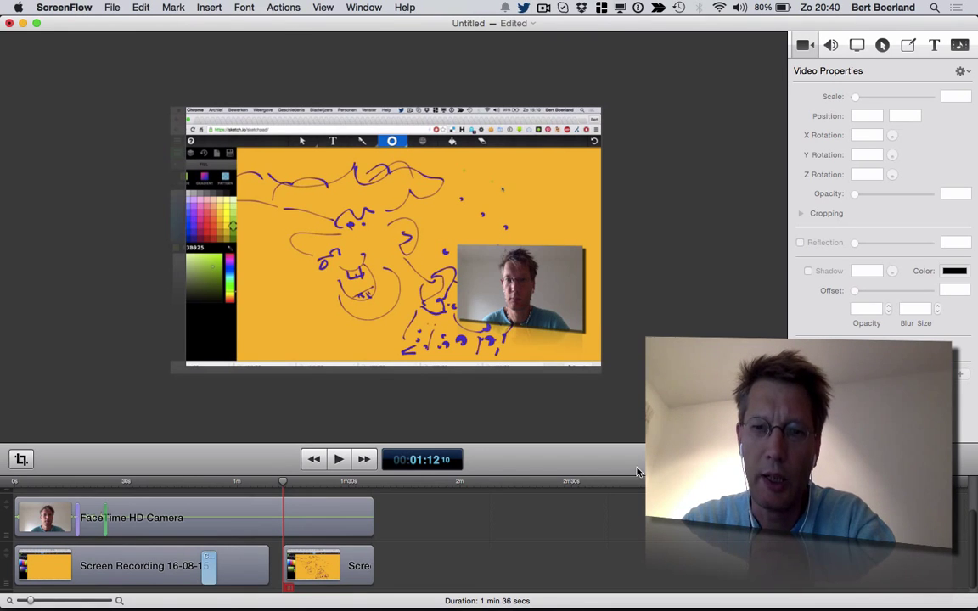
pyautogui.moveTo(685, 324)
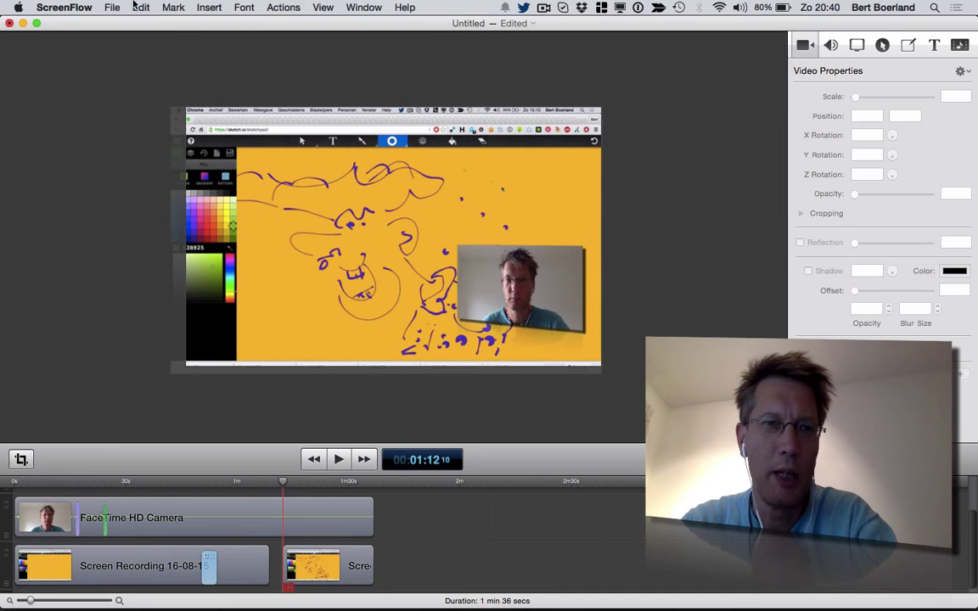
pyautogui.click(112, 7)
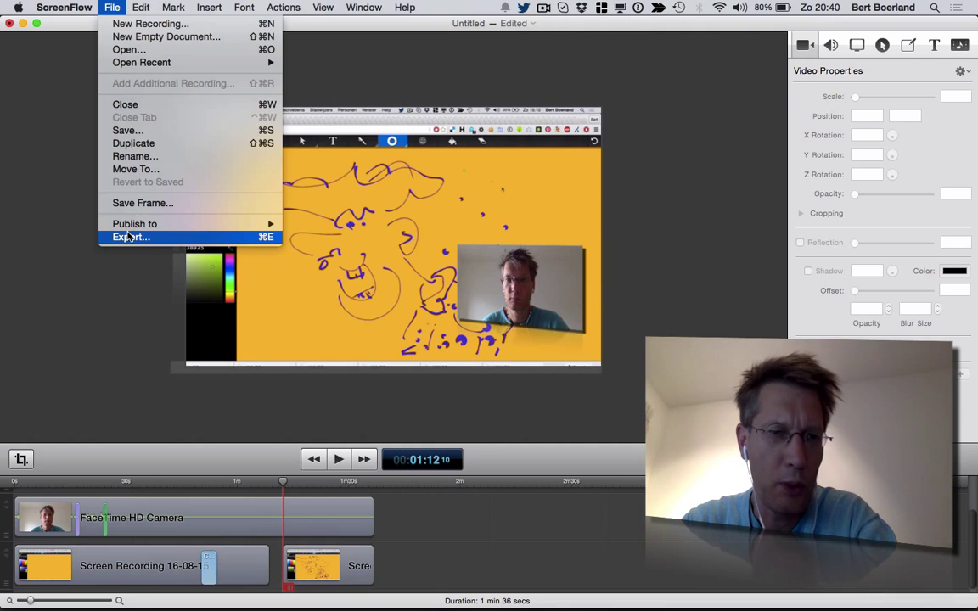
pyautogui.click(131, 237)
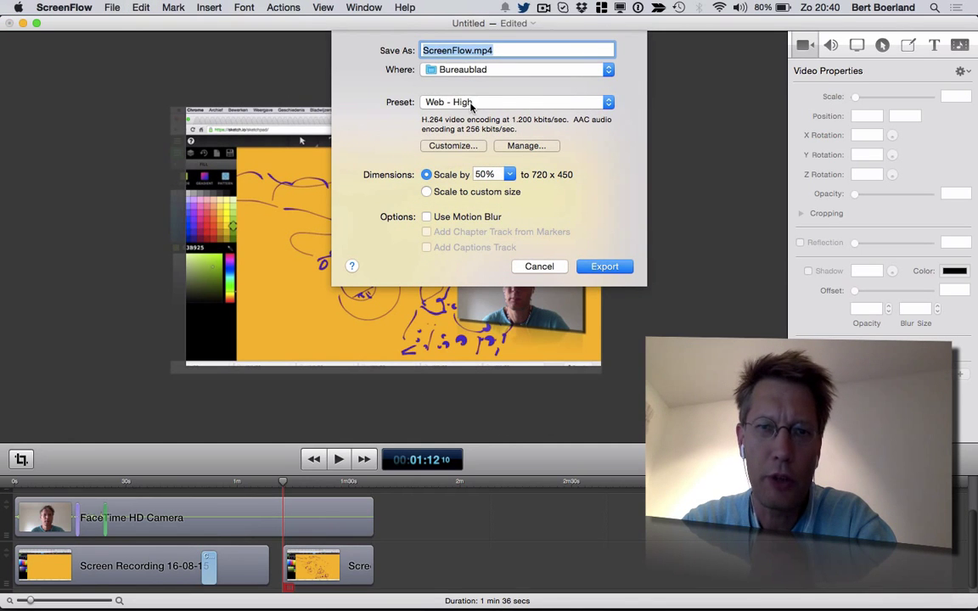
pyautogui.click(509, 173)
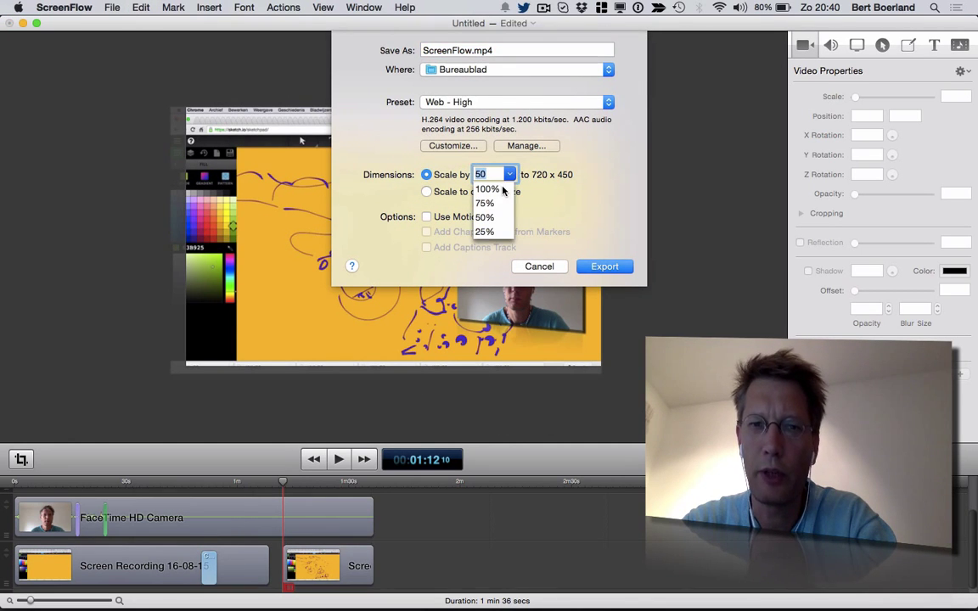
pyautogui.click(486, 188)
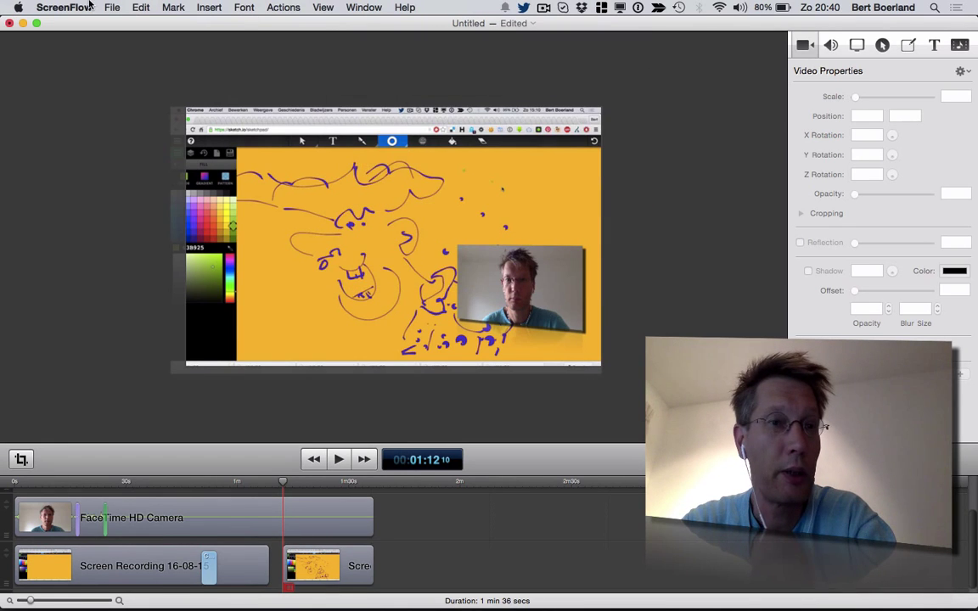
pyautogui.click(112, 7)
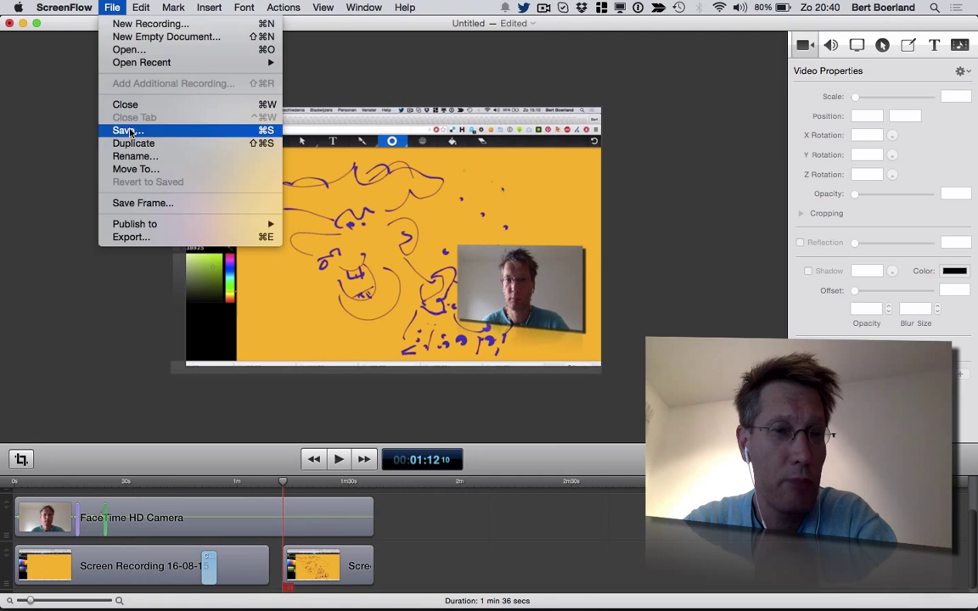
pyautogui.click(209, 7)
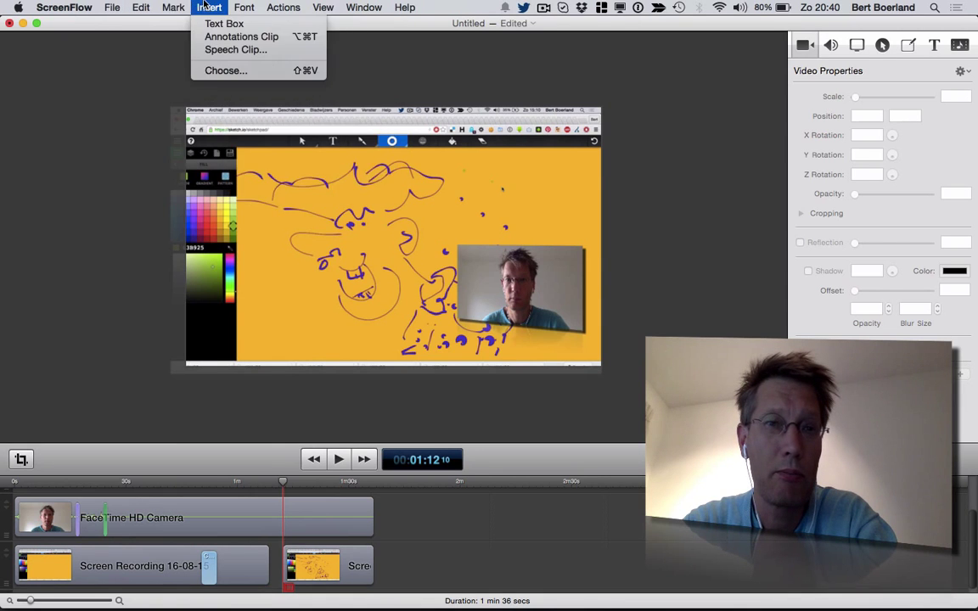
pyautogui.click(404, 7)
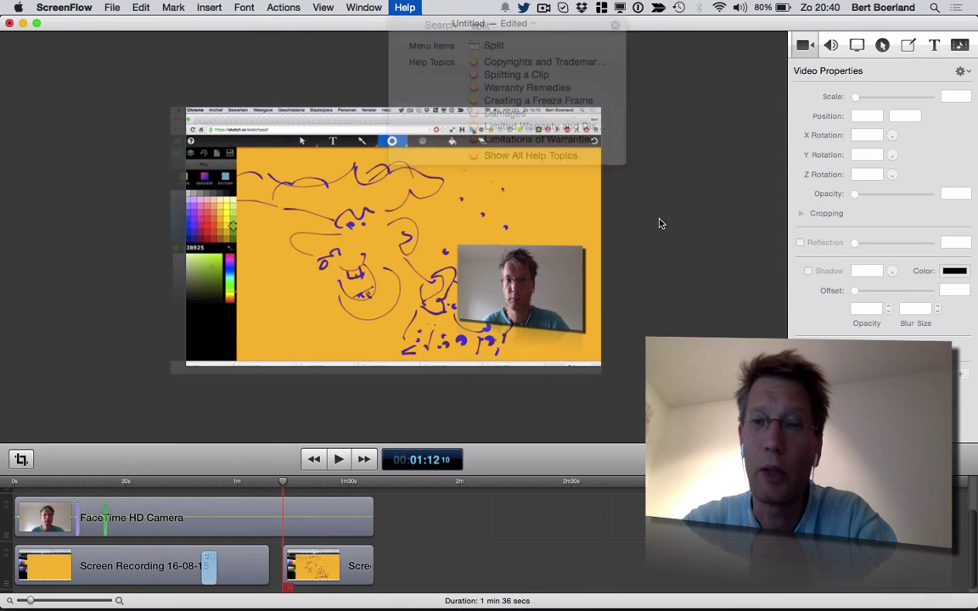